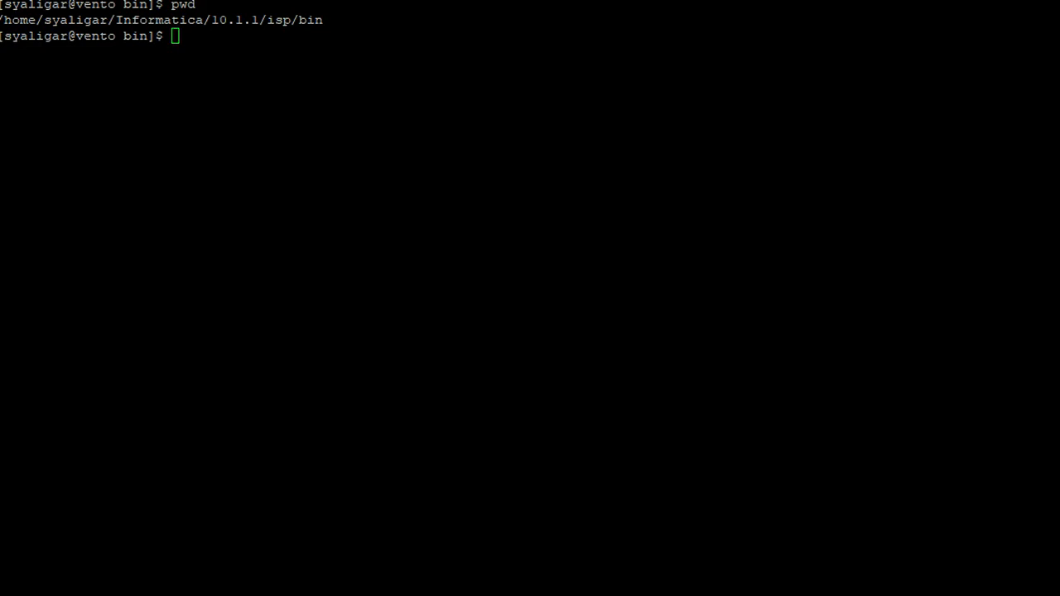
Run infacmd ConvertLogFile on node01's 4_0.dat to produce the text file log_5.txt
text(./infacmd.sh ConvertLogFile -in /home/syaligar/Informatica/10.1.1/isp/logs/2020-02-13/node01/4_0.dat -fm text -lo log_5.txt)
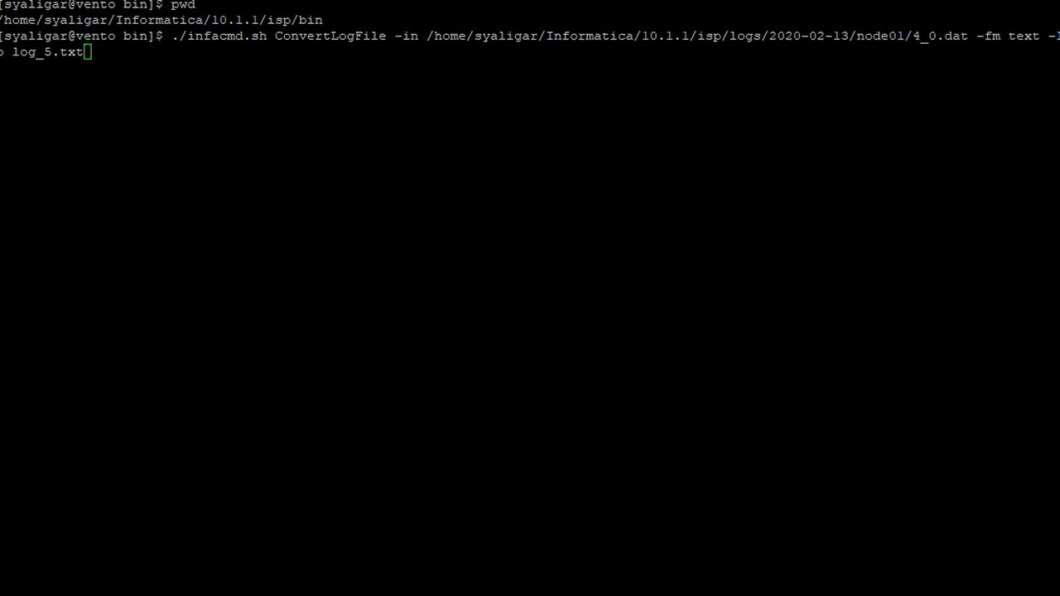
double_click(1023, 37)
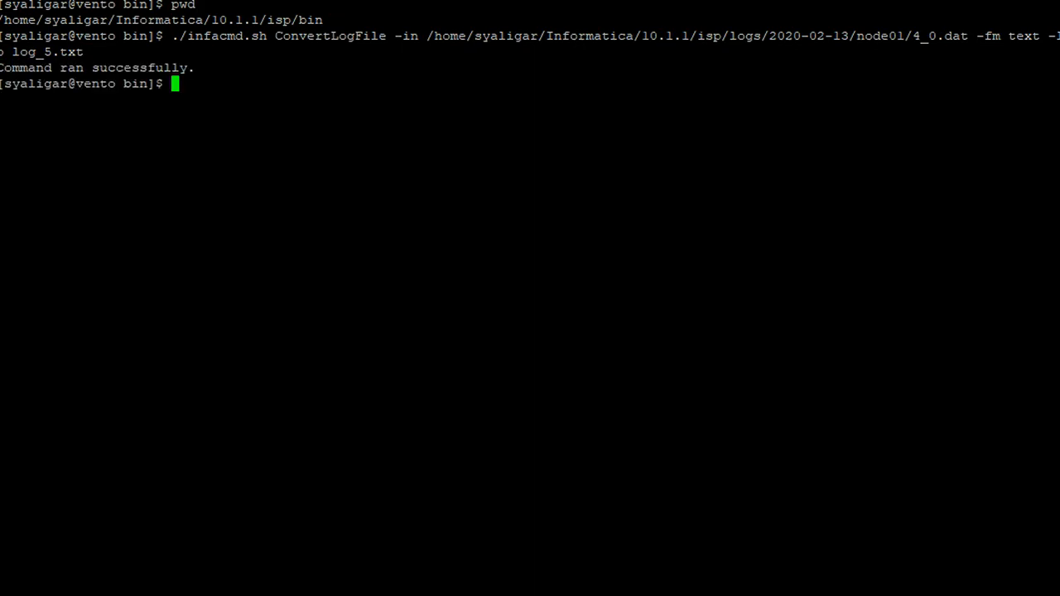
List the bin folder with ls -ltr, spot log_5.txt, and view it in vi
text(ls -ltr)
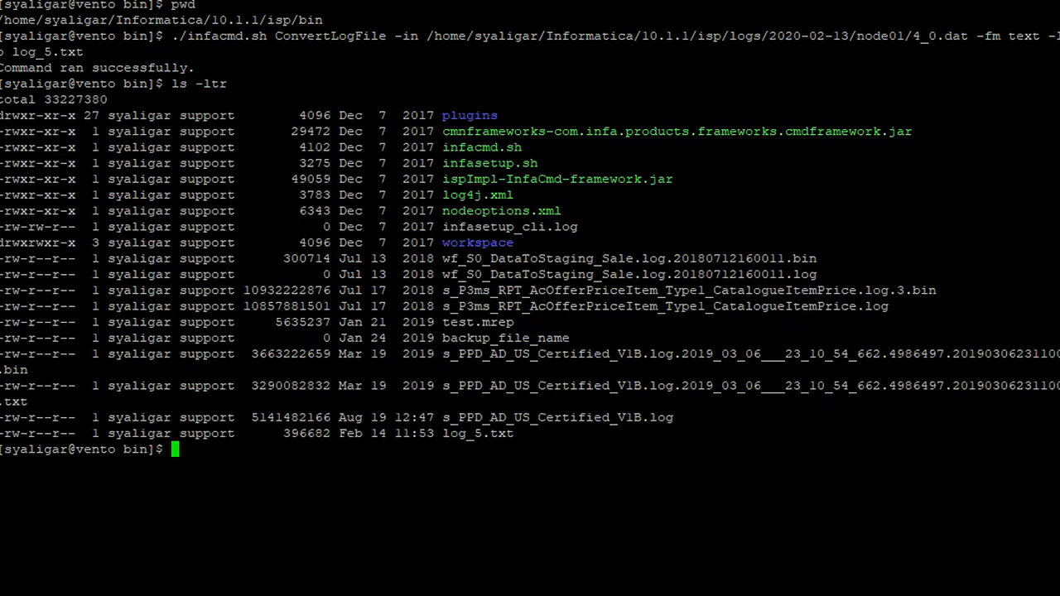
double_click(477, 433)
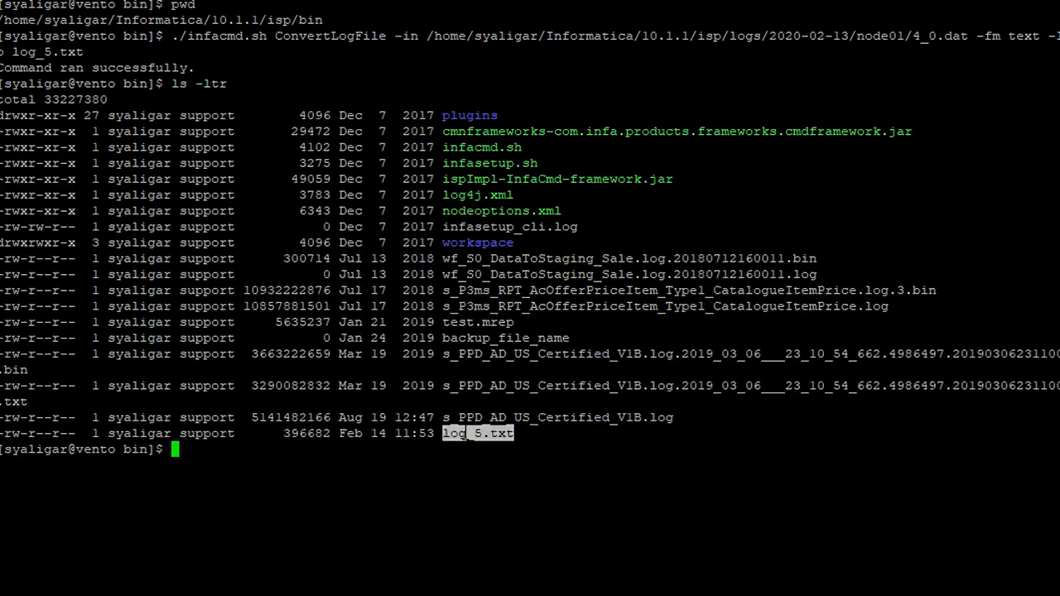
text(vi log_5.txt)
text(./infacmd.sh ConvertLogFile -in /home/syaligar/Informatica/10.1.1/server/infa_shared/SessLogs/s_http_test.log.bin -fm text -lo session_log.txt)
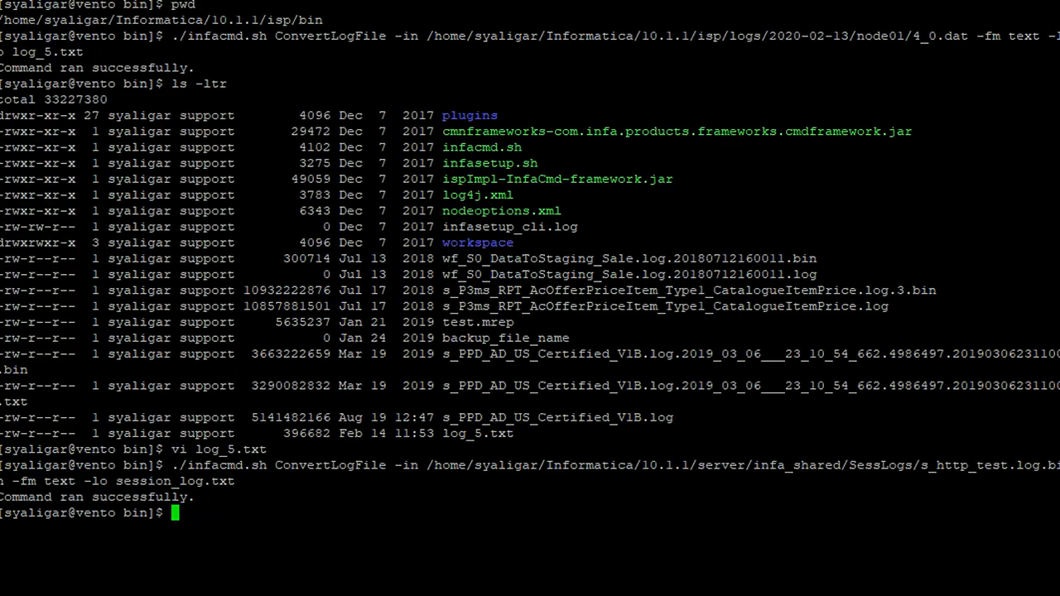
List the directory with ls -ltr and confirm session_log.txt now appears
text(ls -ltr)
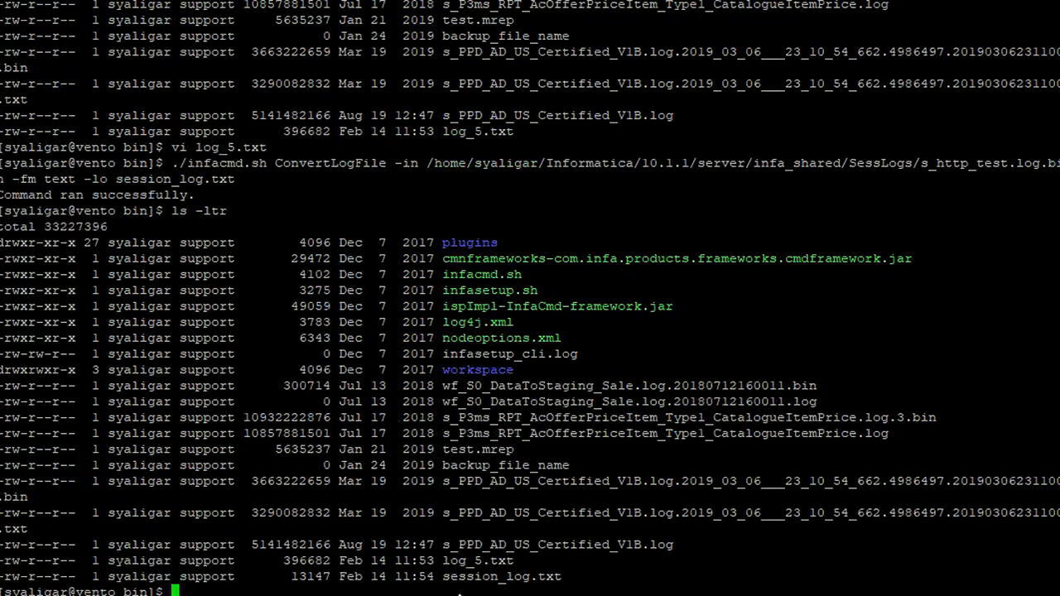
double_click(496, 576)
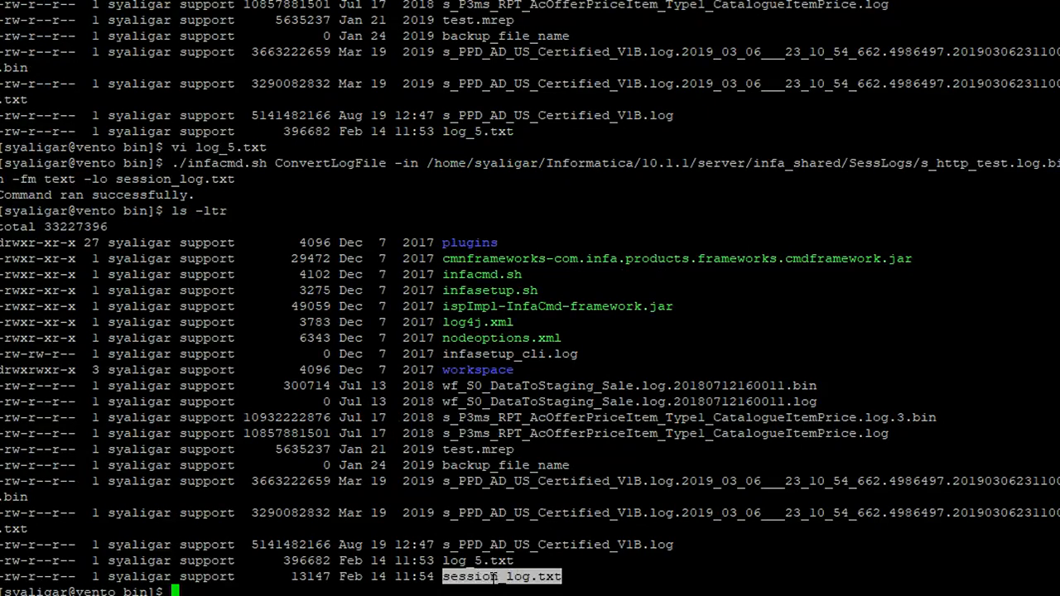
View the converted session_log.txt in vi
text(vi session_log.txt)
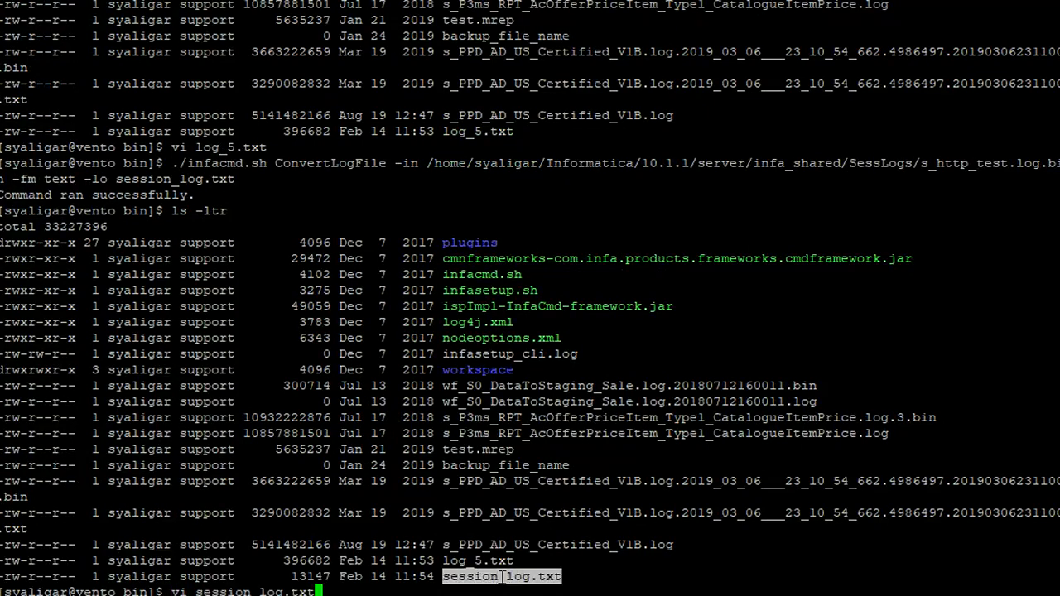
key(Return)
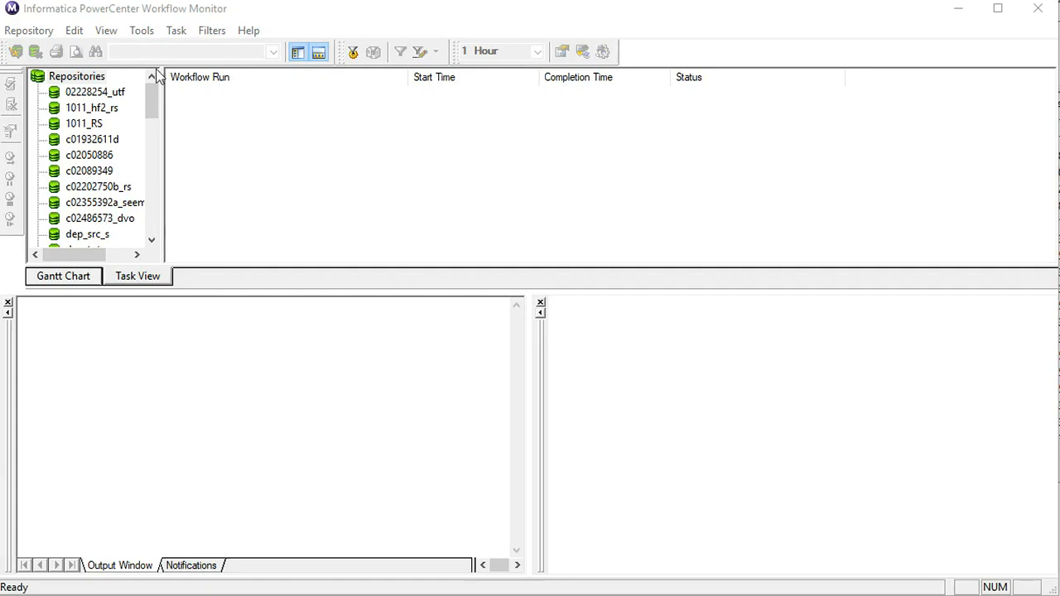
Import the binary log s_test.log.bin from the kb folder via Tools > Import Log
click(142, 30)
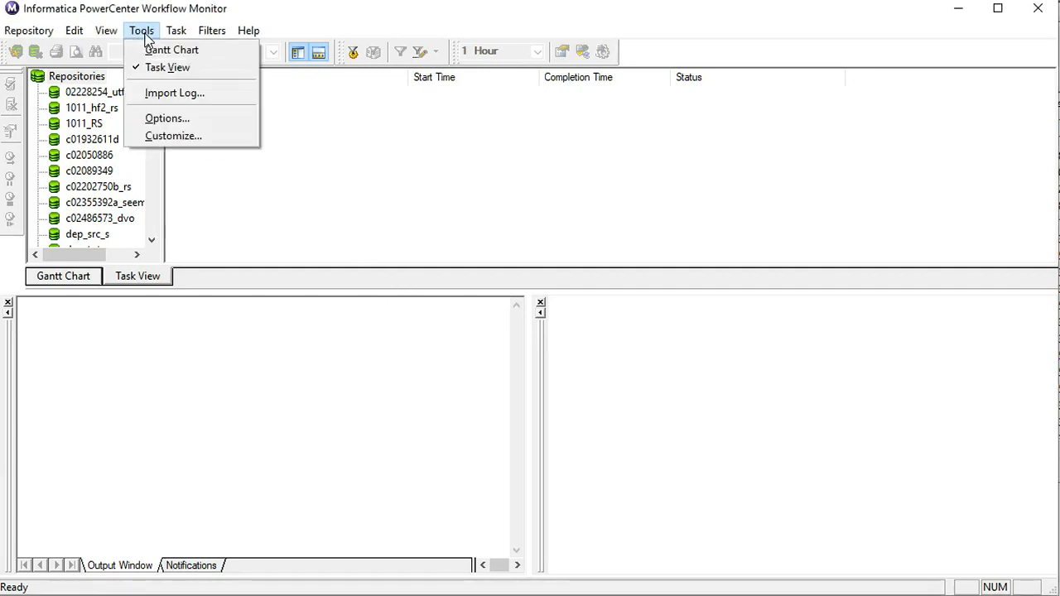
mouse_move(173, 93)
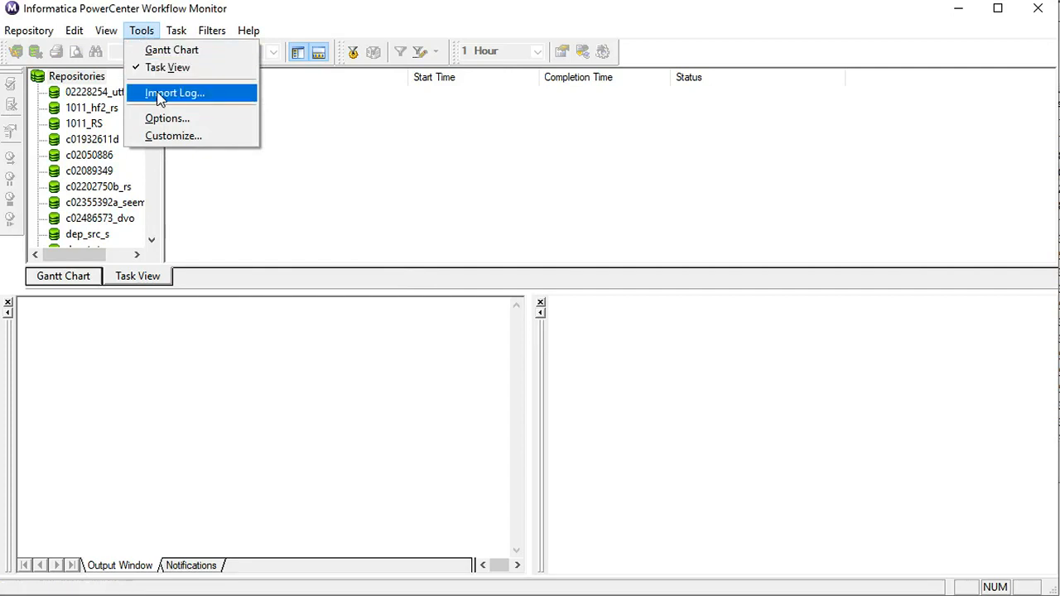
click(174, 93)
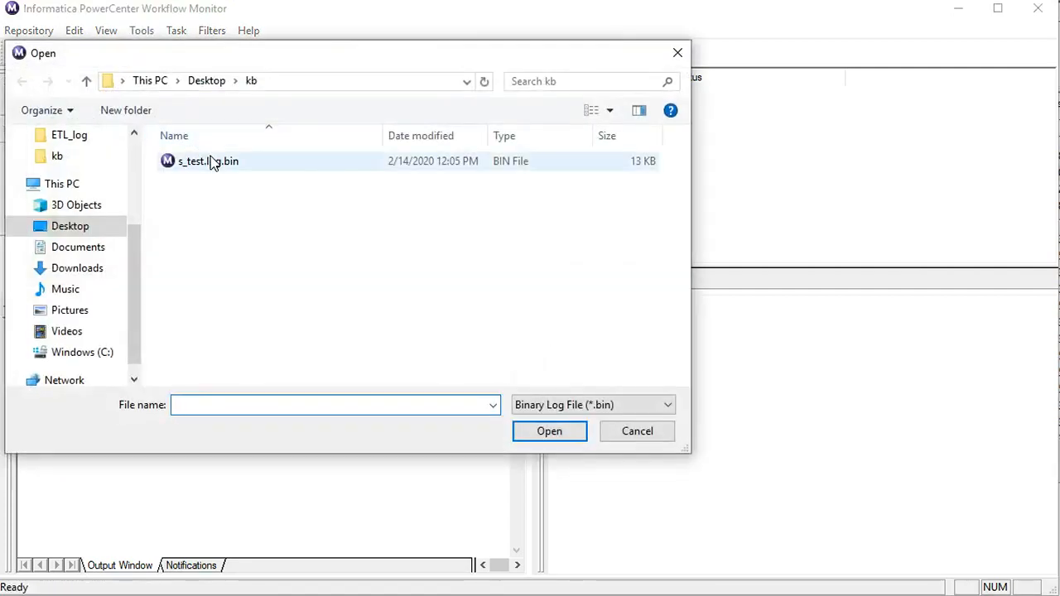
double_click(207, 160)
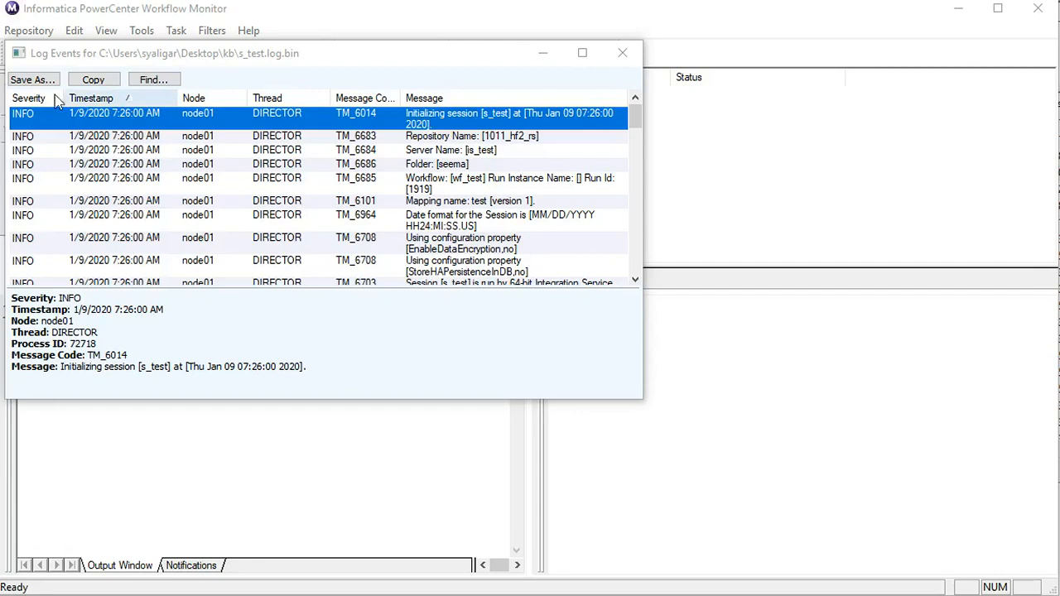
Save the imported log events as the Text Log File session_log in the kb folder
click(34, 79)
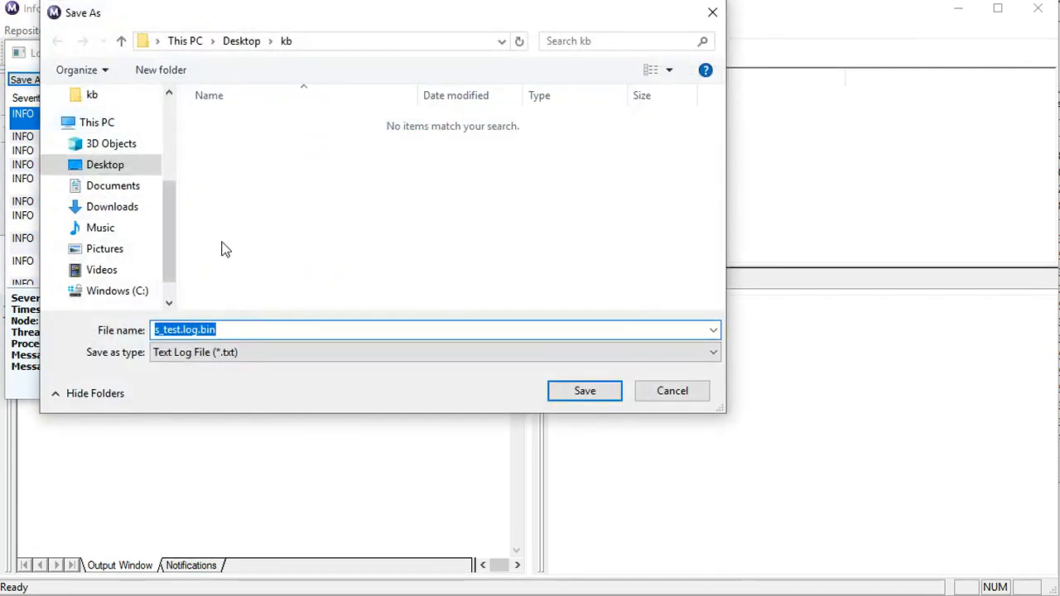
click(225, 329)
text(session_log)
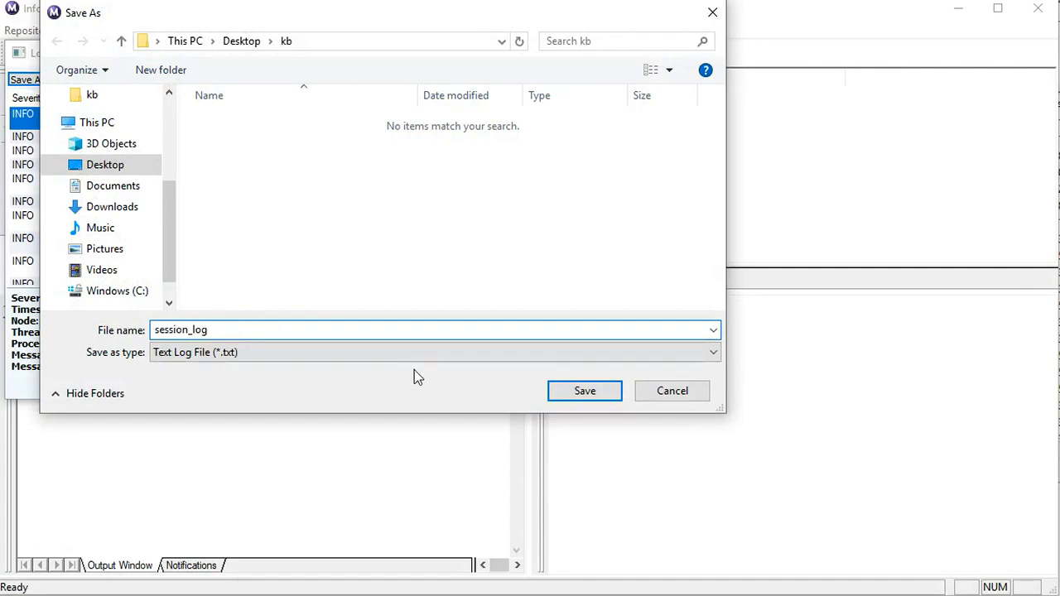
click(583, 391)
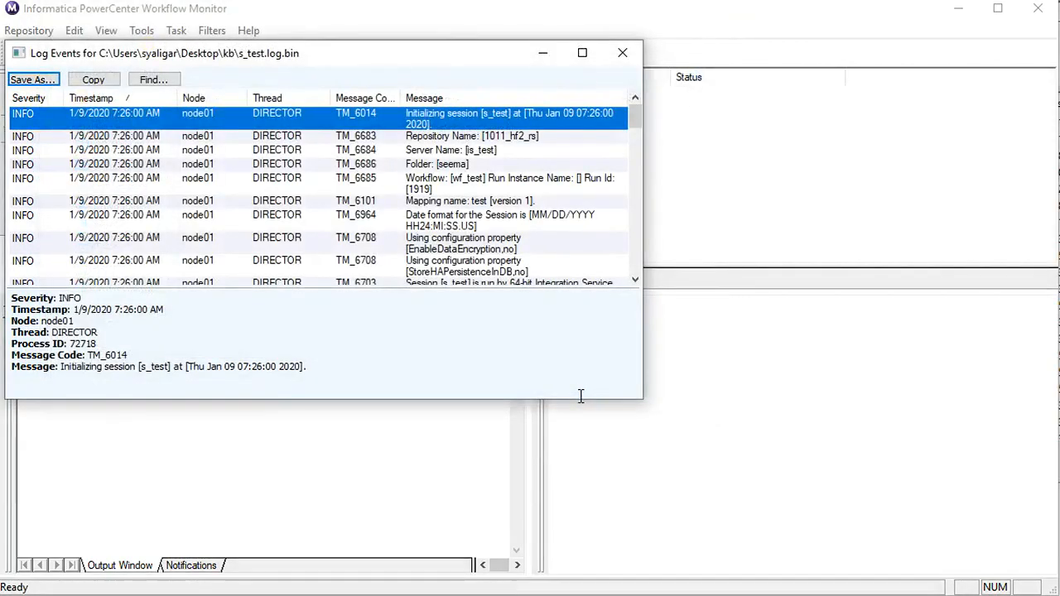